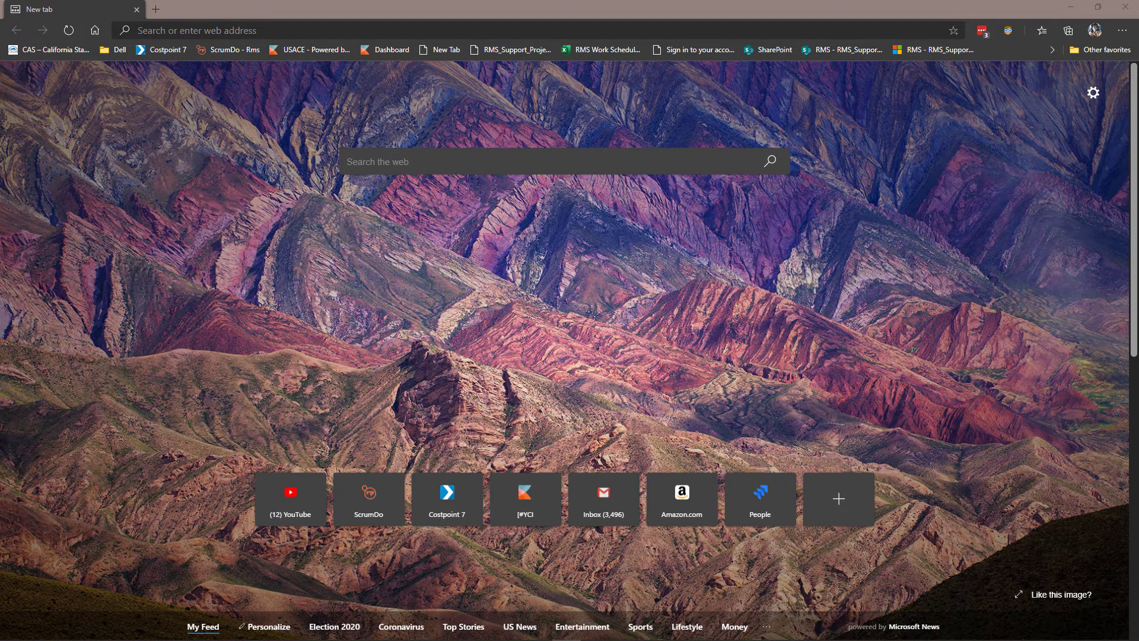
mouse_move(77, 273)
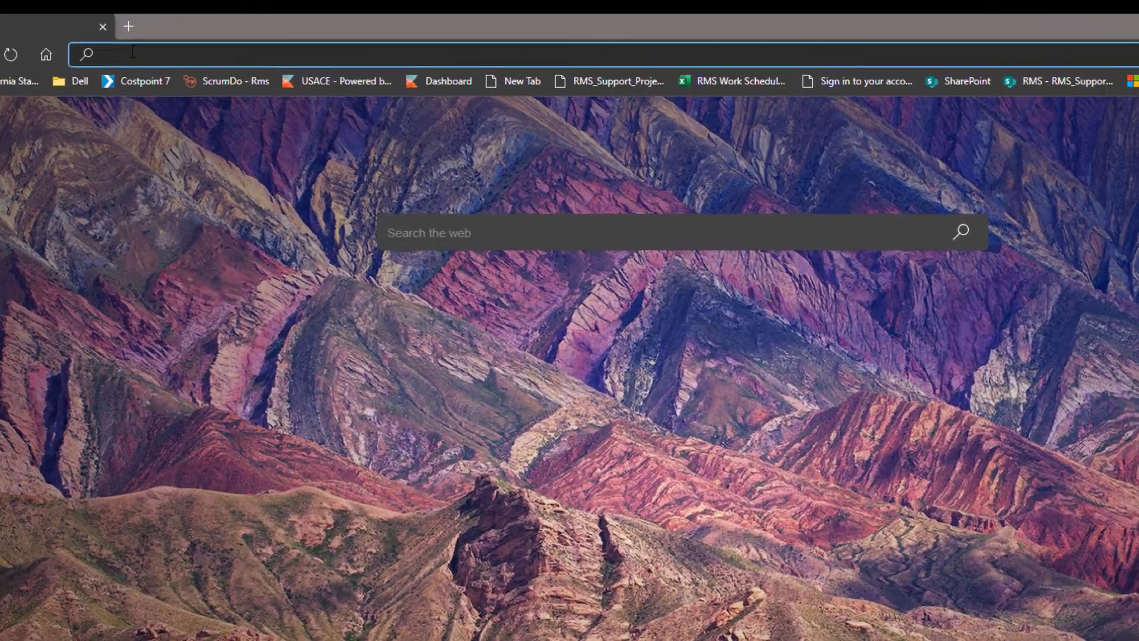
Load the RMS home page at rms.usace.army.mil from the new tab.
type("rms")
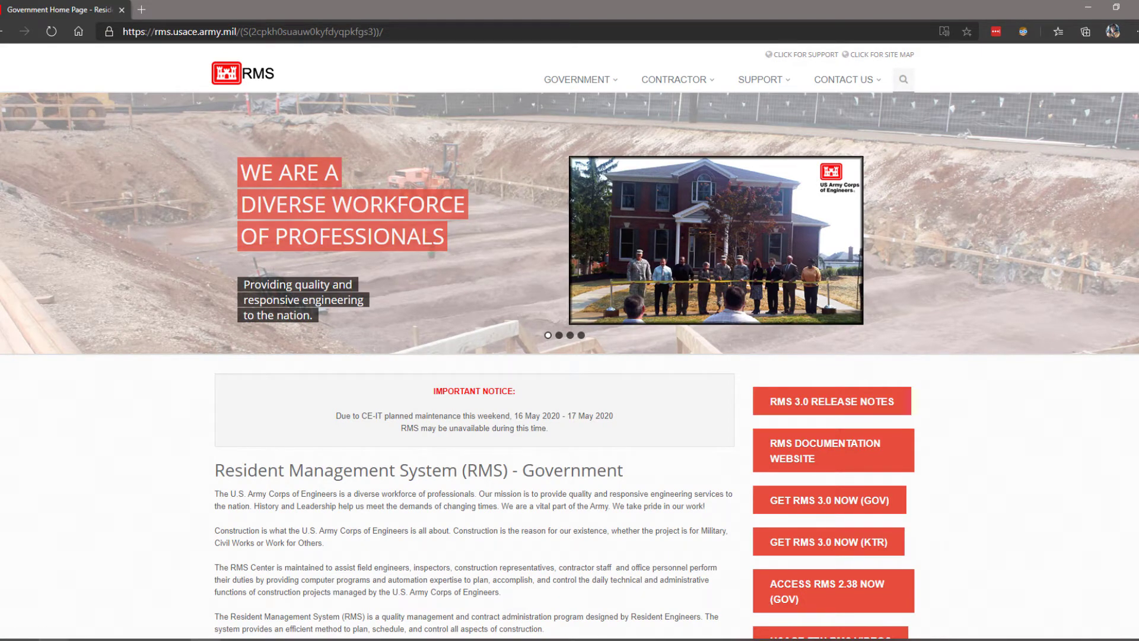
mouse_move(453, 507)
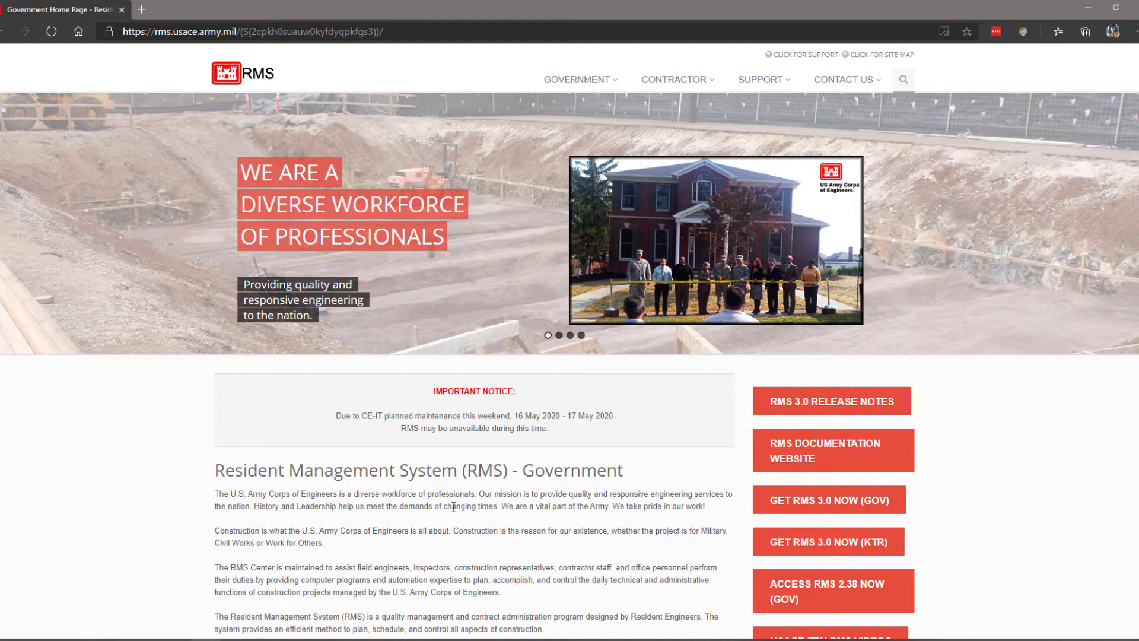
scroll("down", 3)
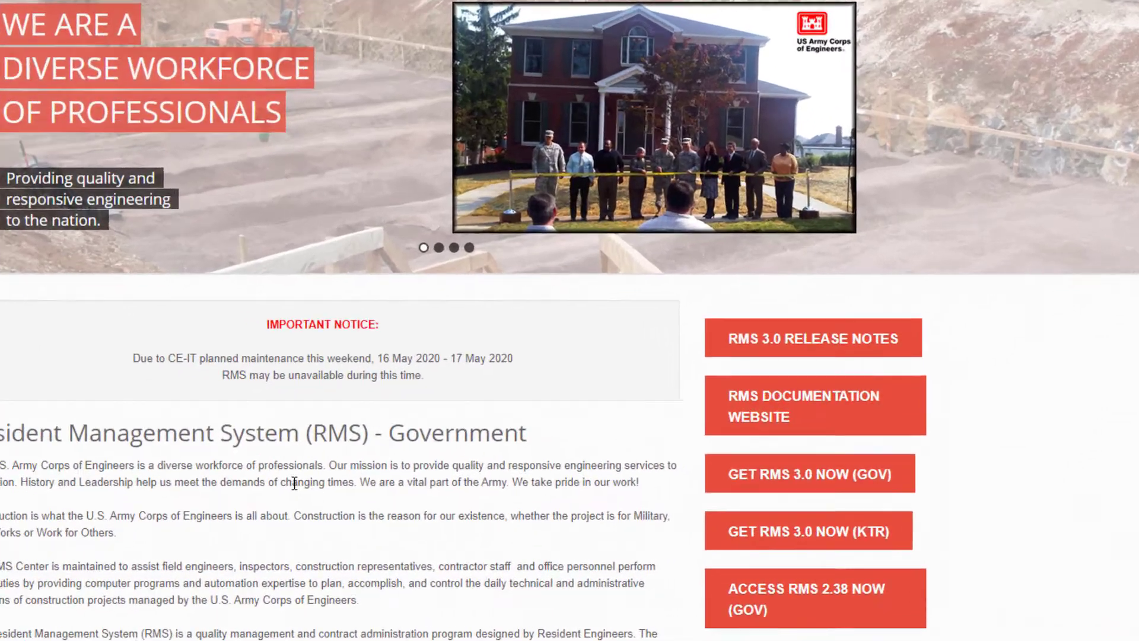
Open the RMS Documentation website listing the government and contractor manuals.
left_click(813, 404)
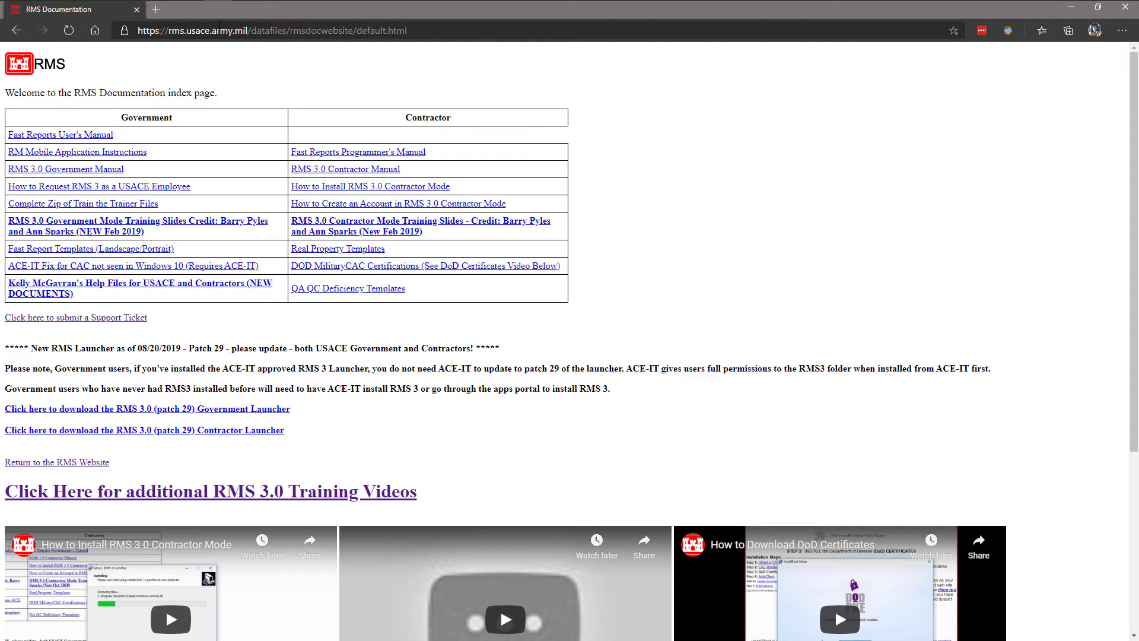
Return to the RMS Website home page and open the support ticket submission page.
left_click(273, 31)
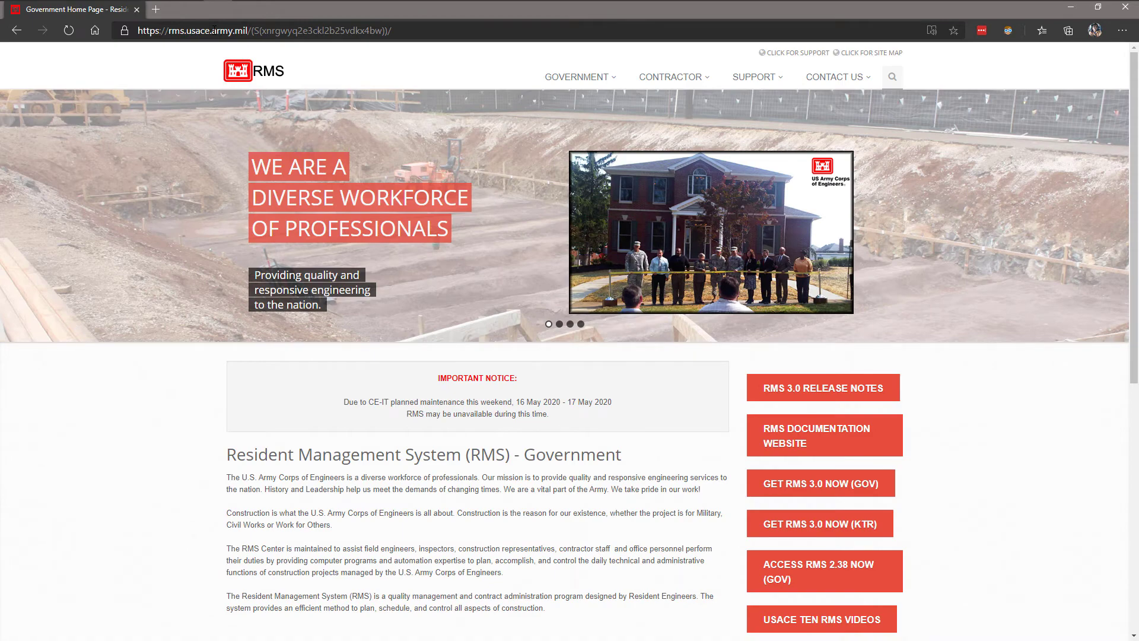
mouse_move(799, 53)
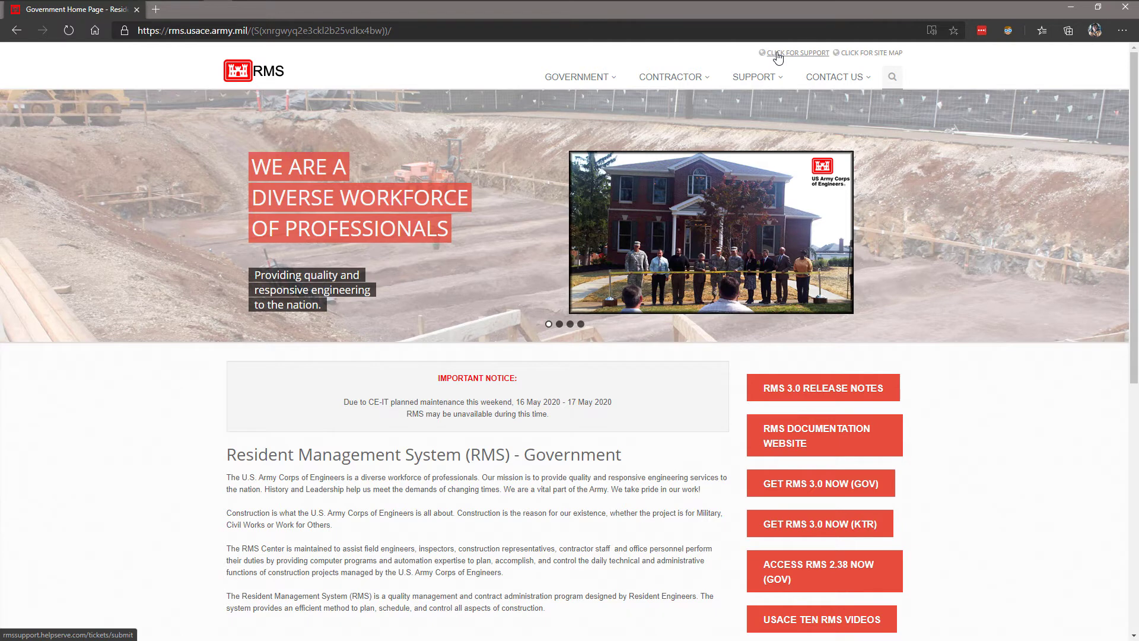
left_click(797, 53)
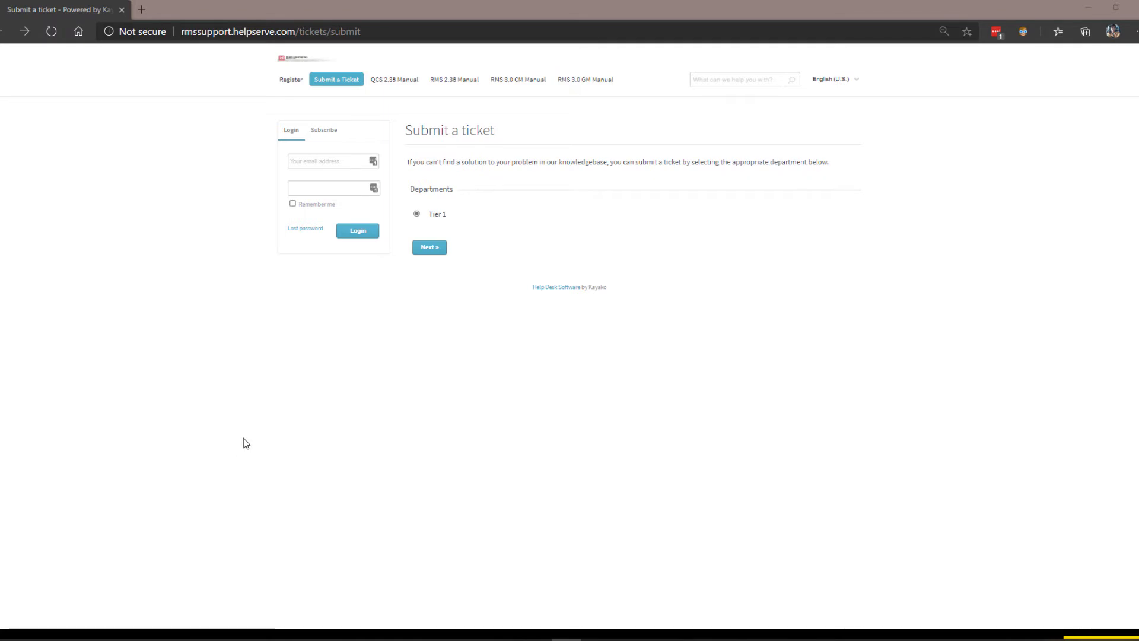
Continue with the Tier 1 department and scroll through the ticket details form.
left_click(430, 246)
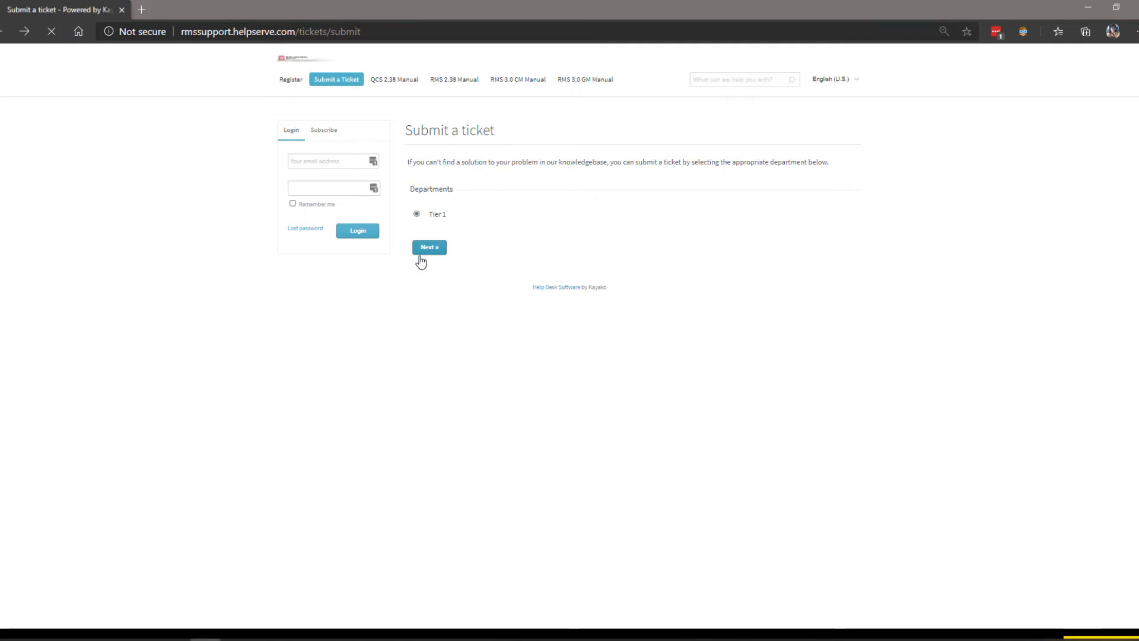
left_click(429, 246)
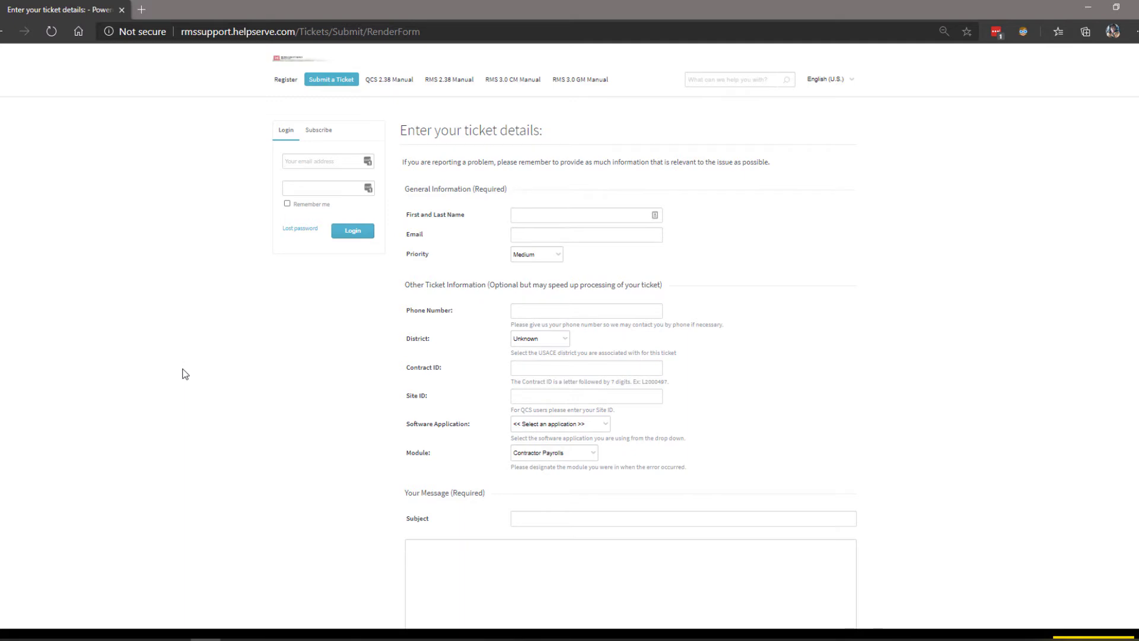
scroll("down", 3)
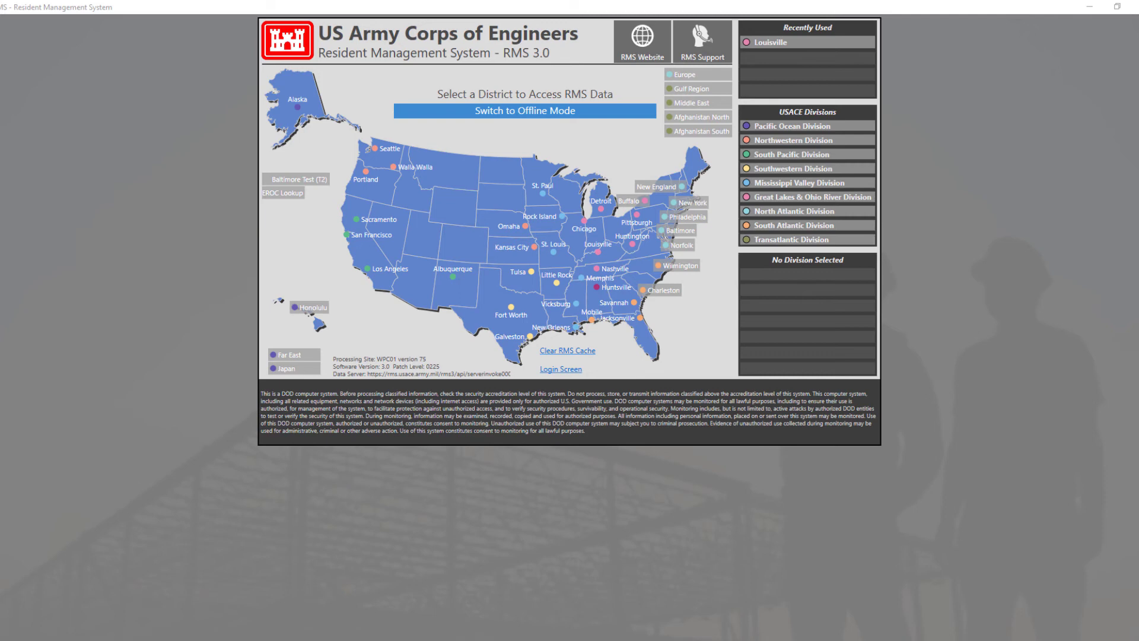
mouse_move(397, 365)
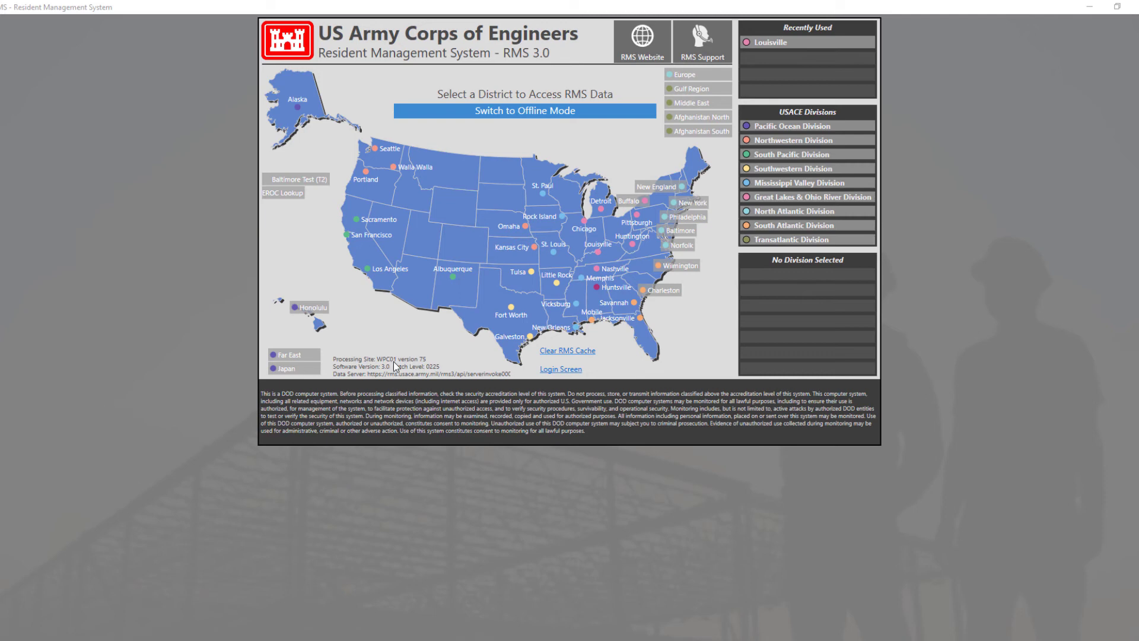
mouse_move(702, 41)
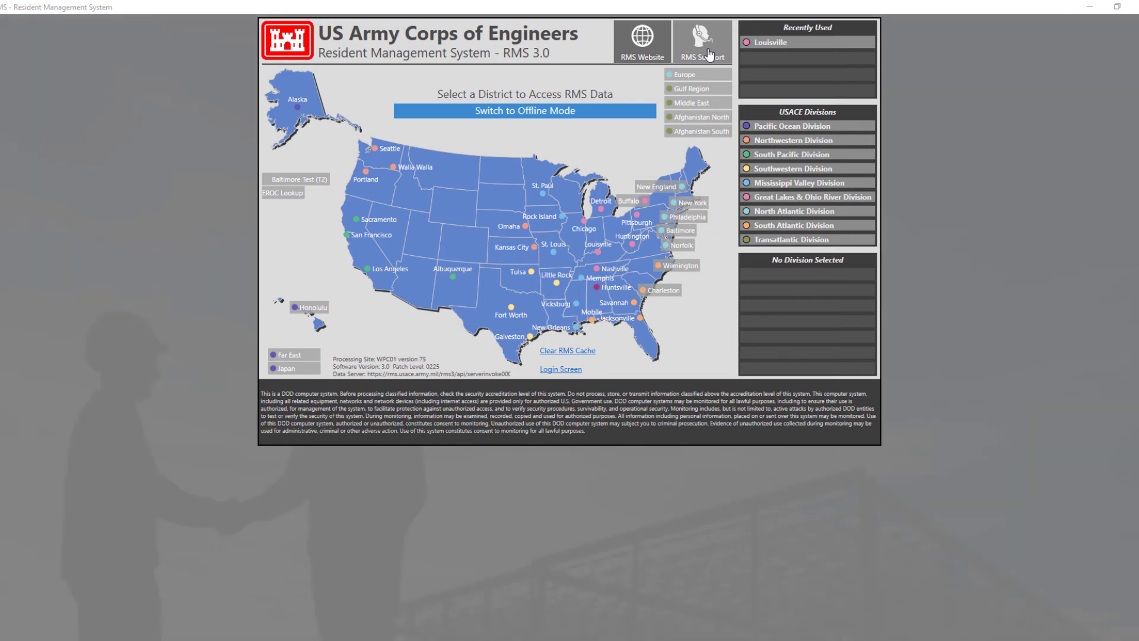
Show the RMS Support Tickets list and open the Add RMS Support Ticket form.
left_click(701, 41)
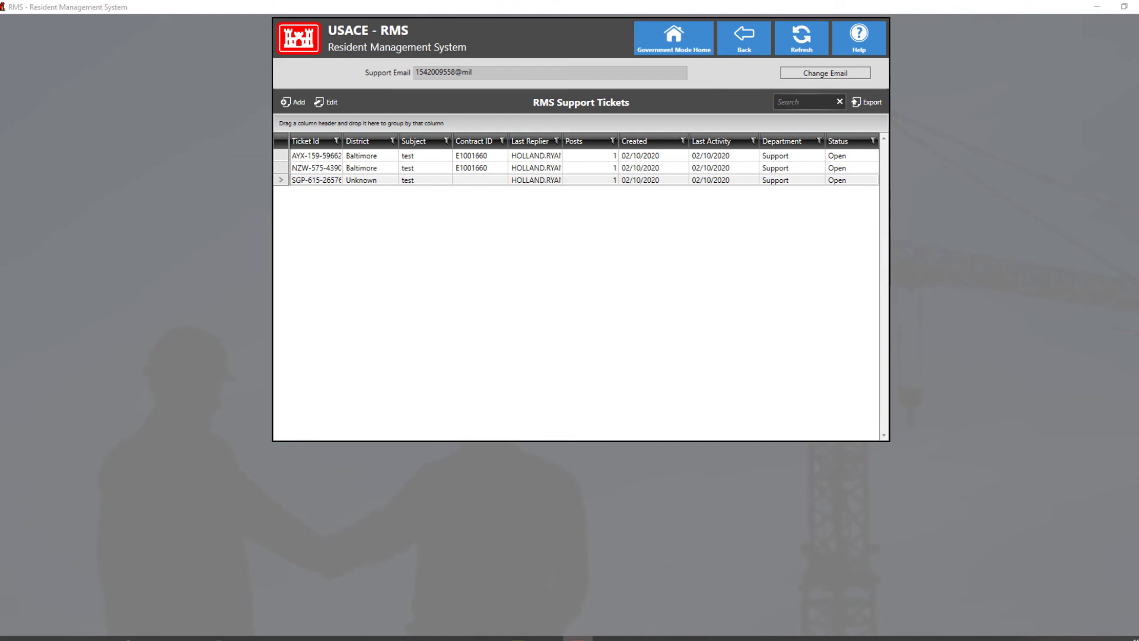
left_click(293, 101)
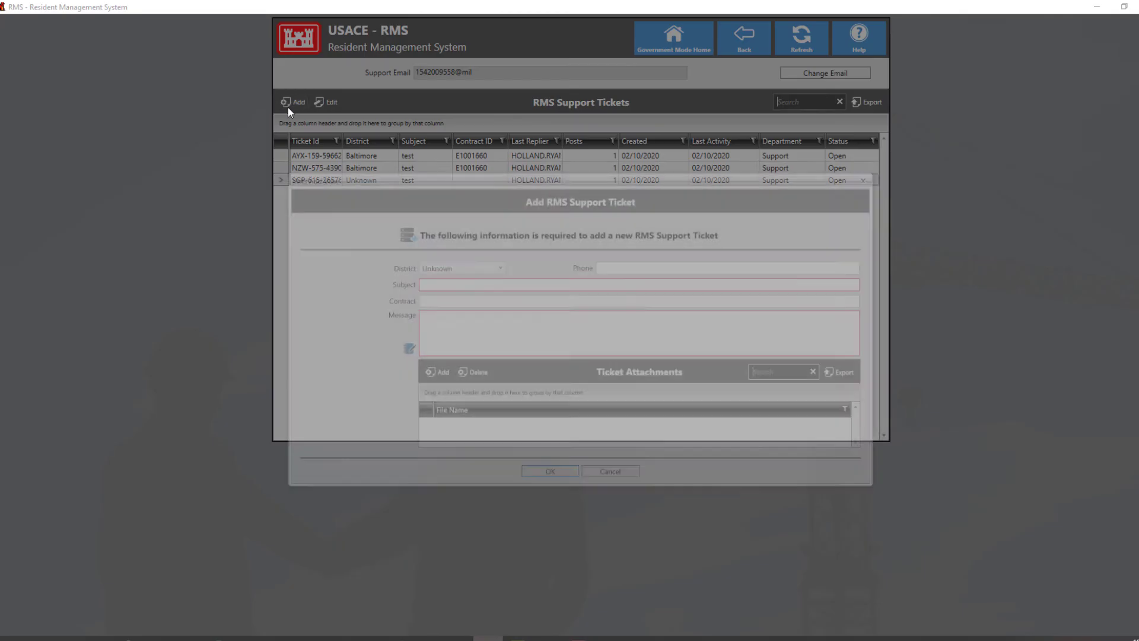